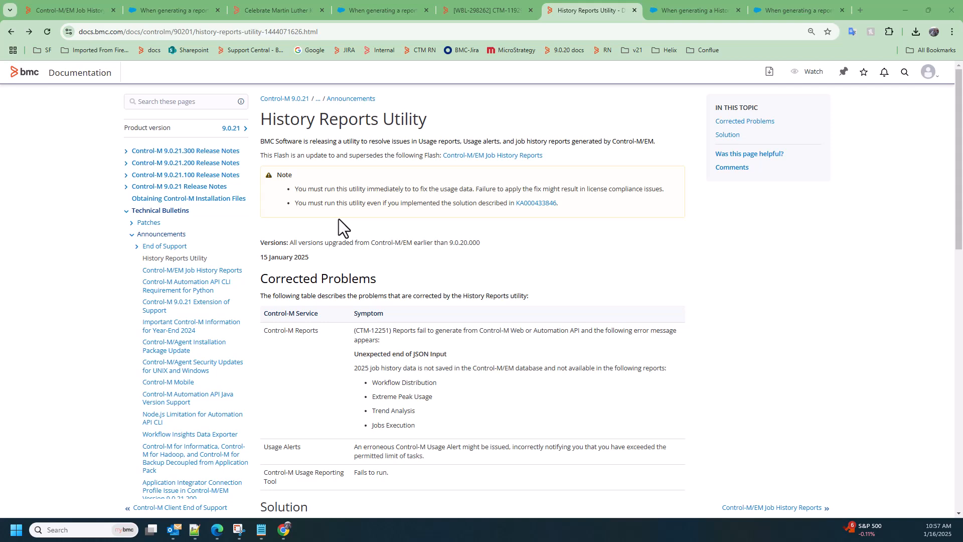
pyautogui.moveTo(294, 212)
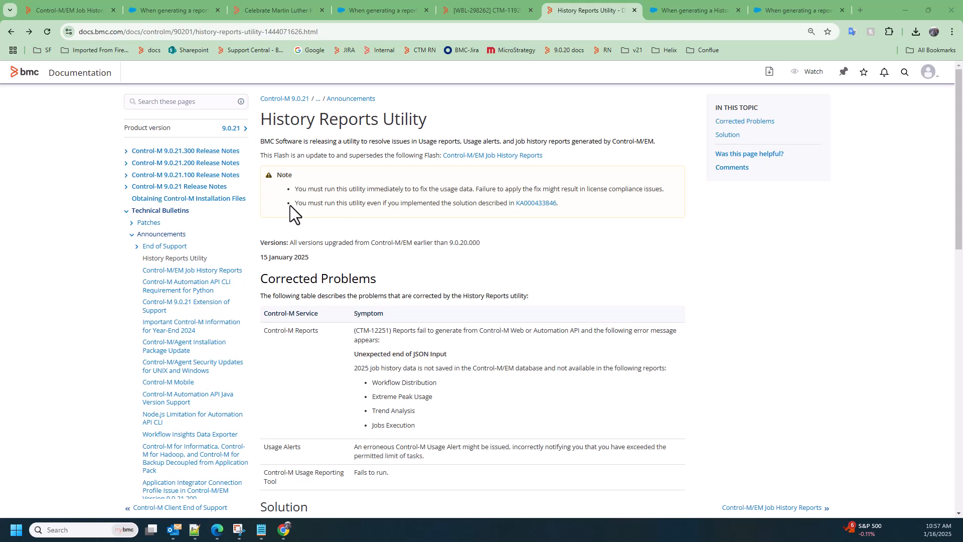
pyautogui.moveTo(440, 139)
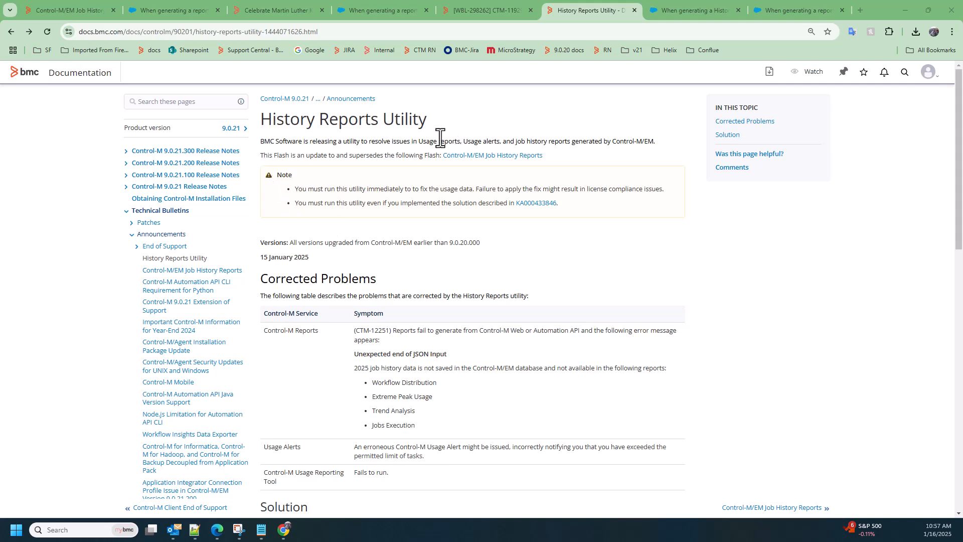
pyautogui.moveTo(329, 301)
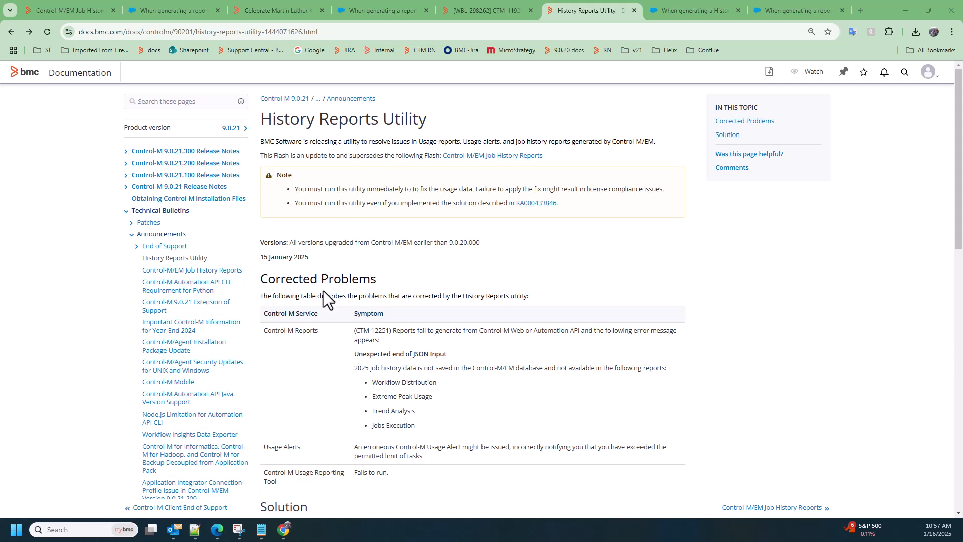
# Scroll to the Solution section and follow the Knowledge Article 000434185 link
pyautogui.scroll(-3)
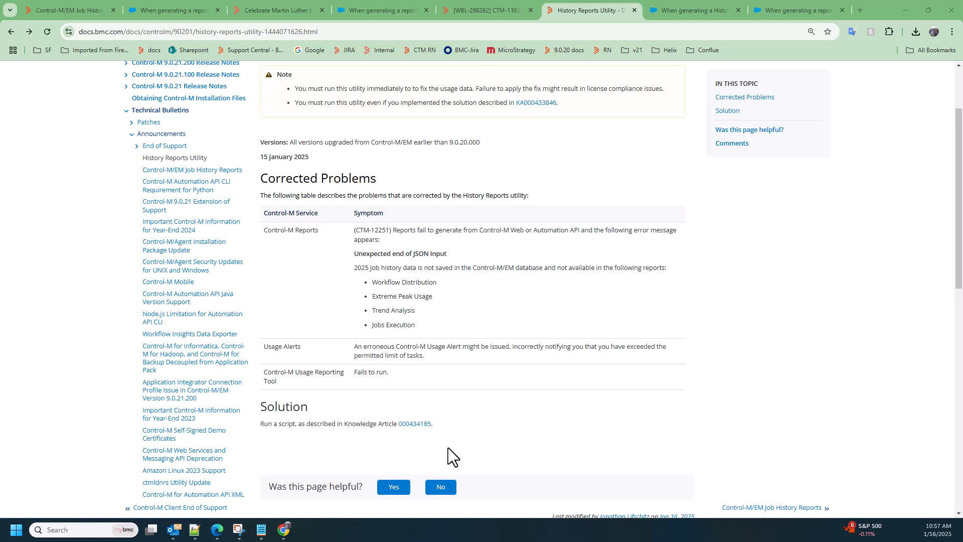
pyautogui.moveTo(415, 423)
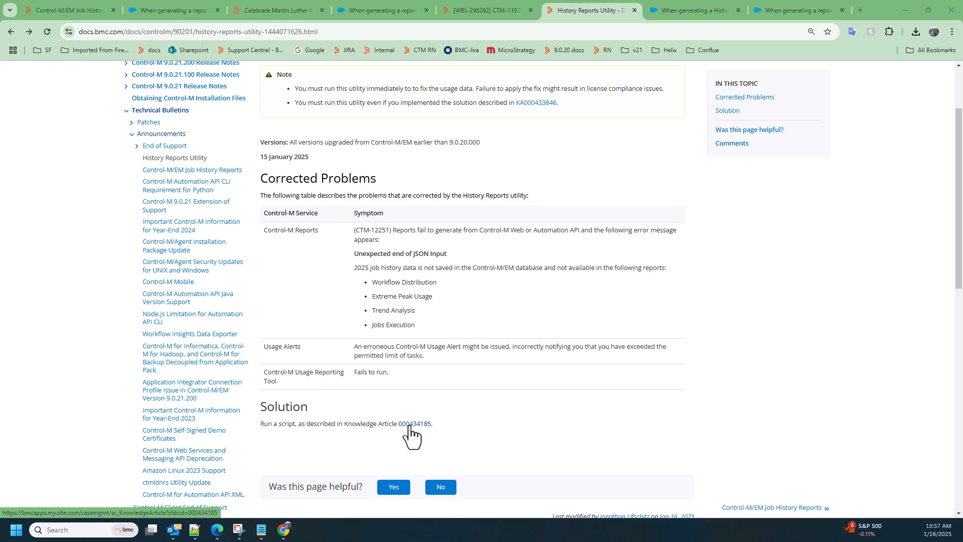
pyautogui.click(415, 424)
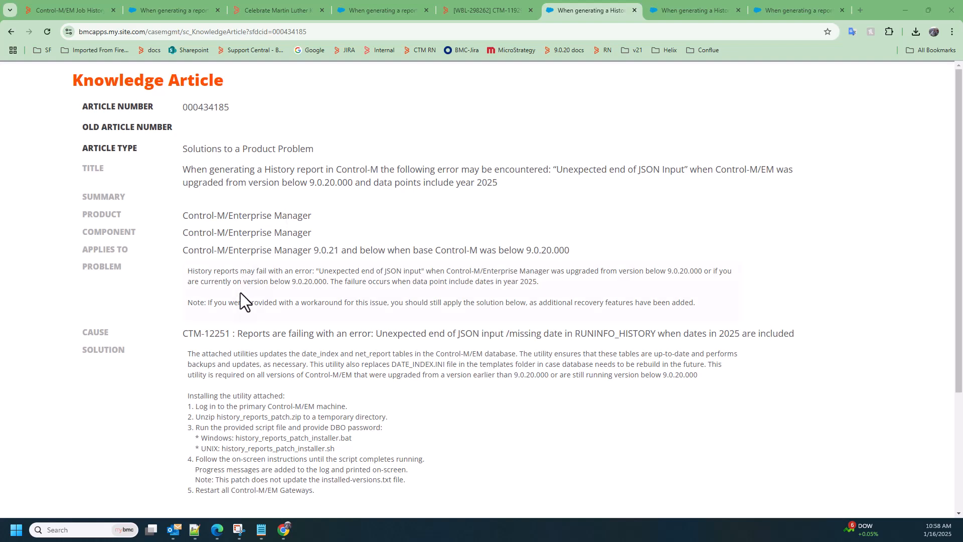
pyautogui.scroll(-3)
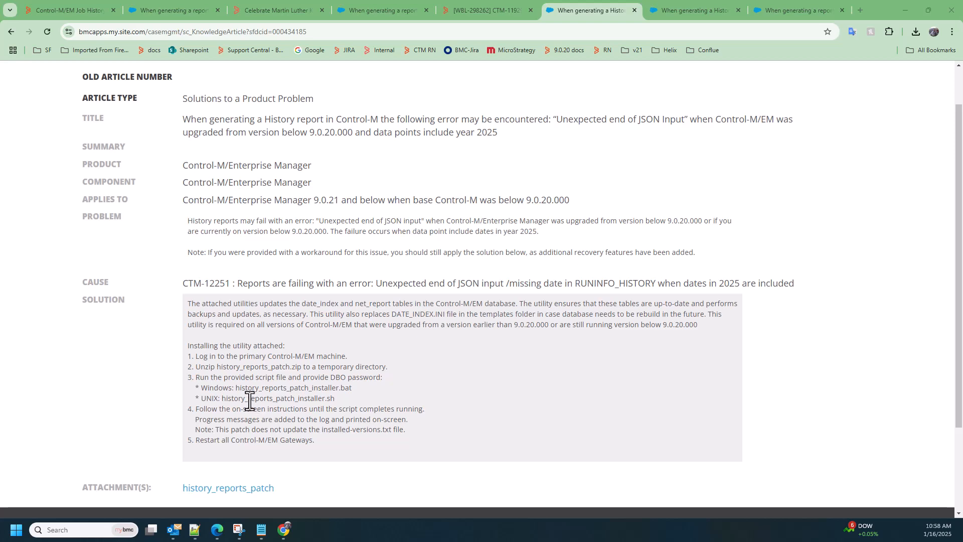
pyautogui.scroll(-3)
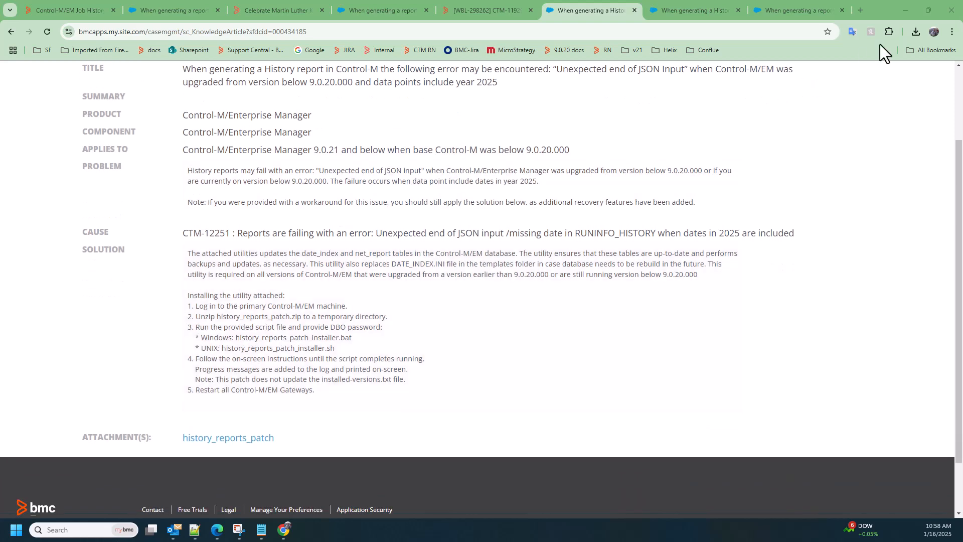
pyautogui.moveTo(908, 10)
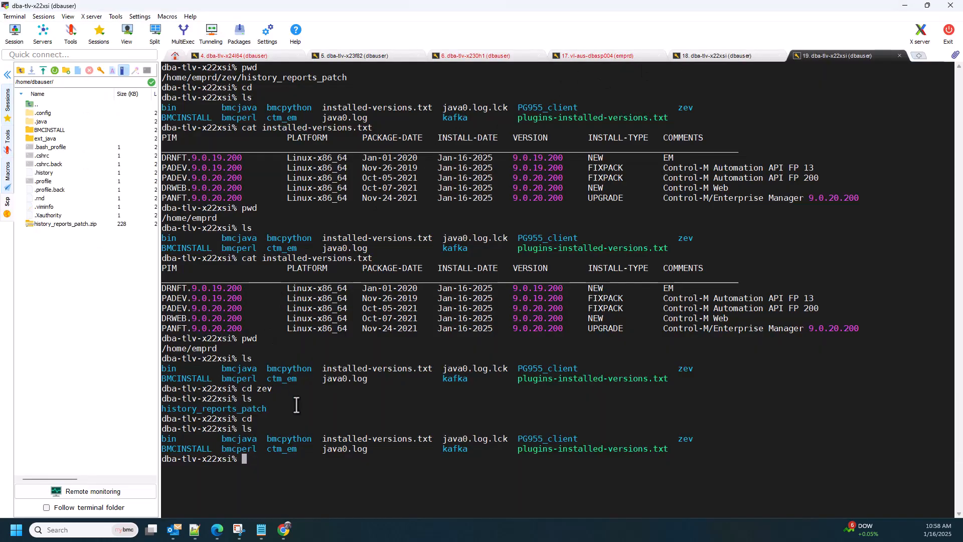
# Clear the terminal, run pwd and cat installed-versions.txt, and highlight the version numbers
pyautogui.write('clear')
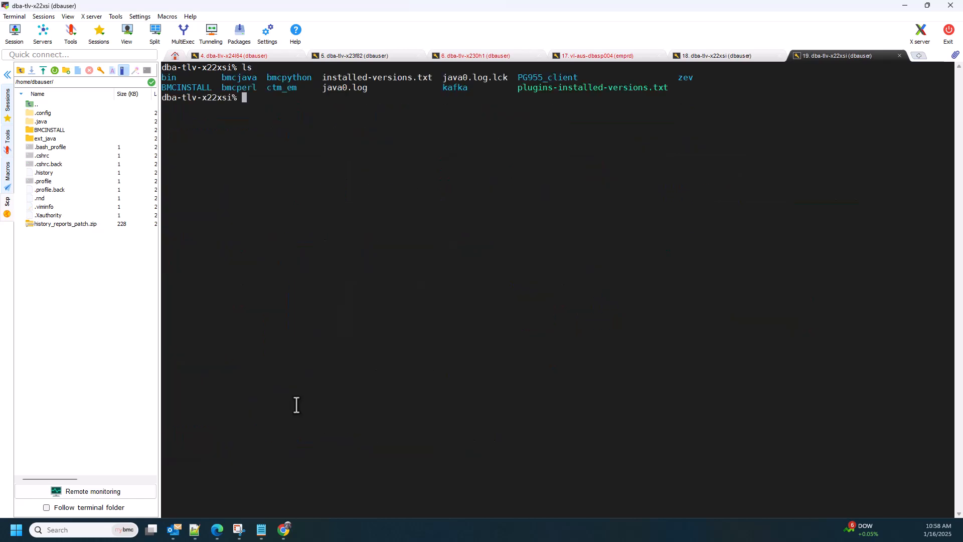
pyautogui.write('pwd')
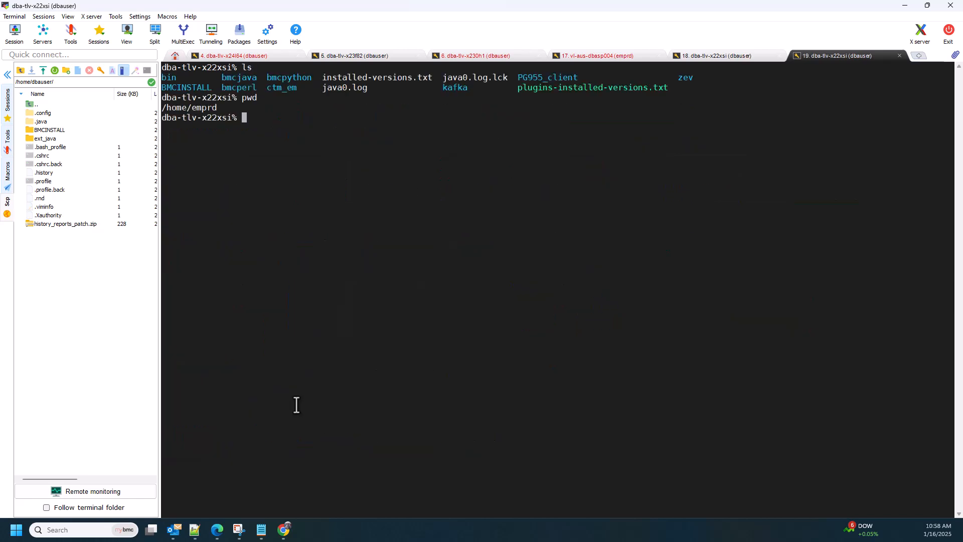
pyautogui.write('cat installed-versions.txt')
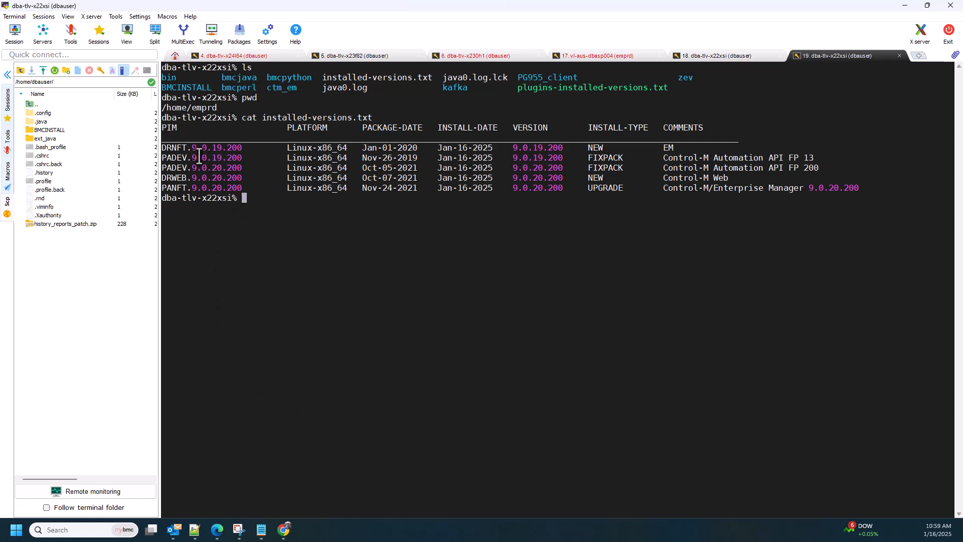
pyautogui.doubleClick(200, 148)
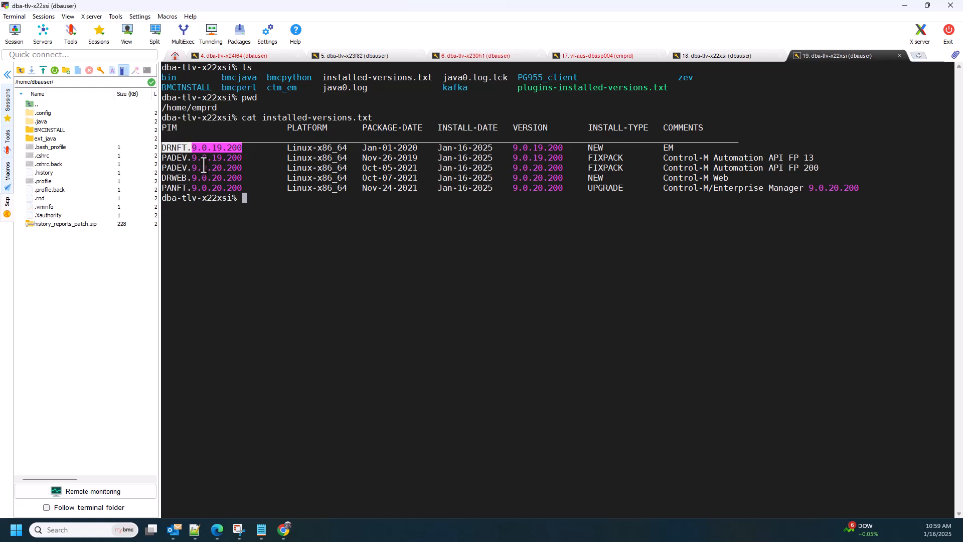
pyautogui.moveTo(222, 236)
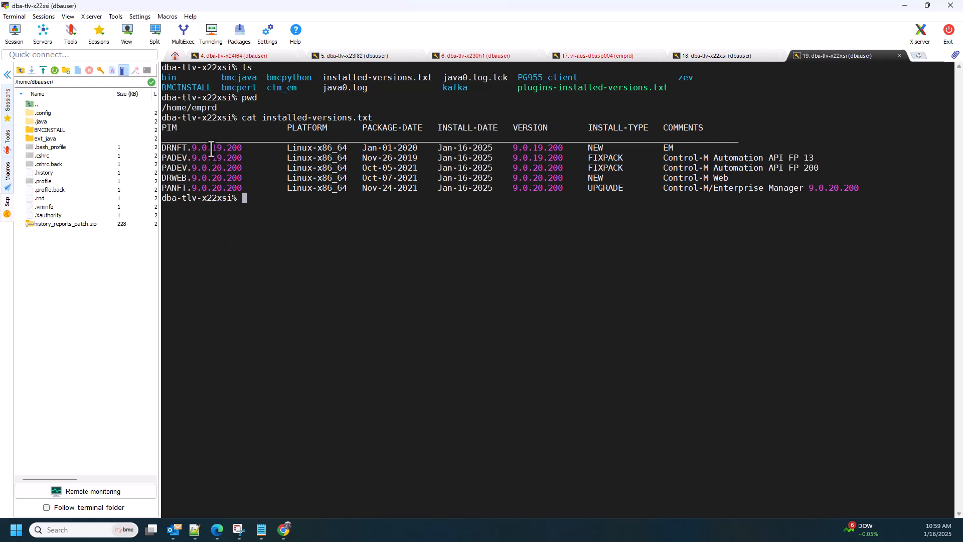
pyautogui.doubleClick(216, 148)
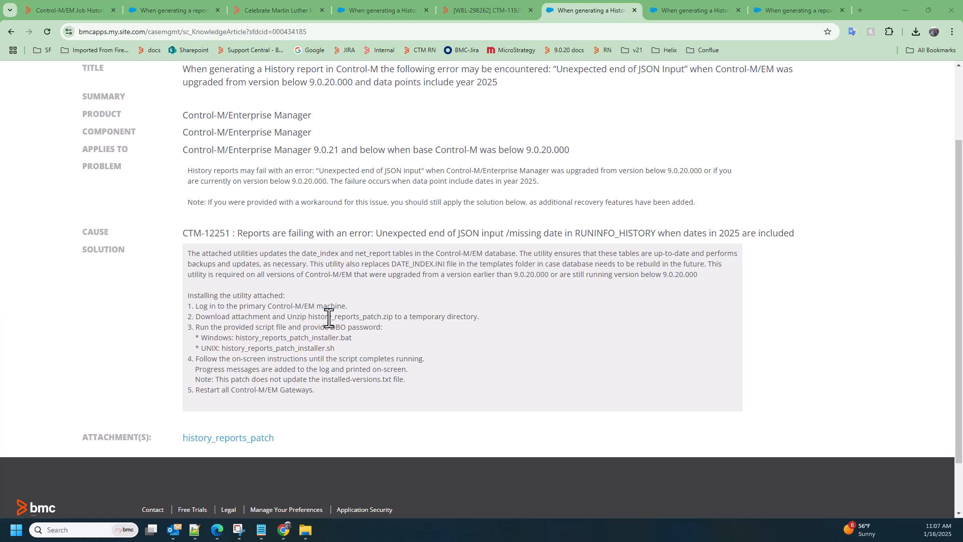
pyautogui.moveTo(408, 318)
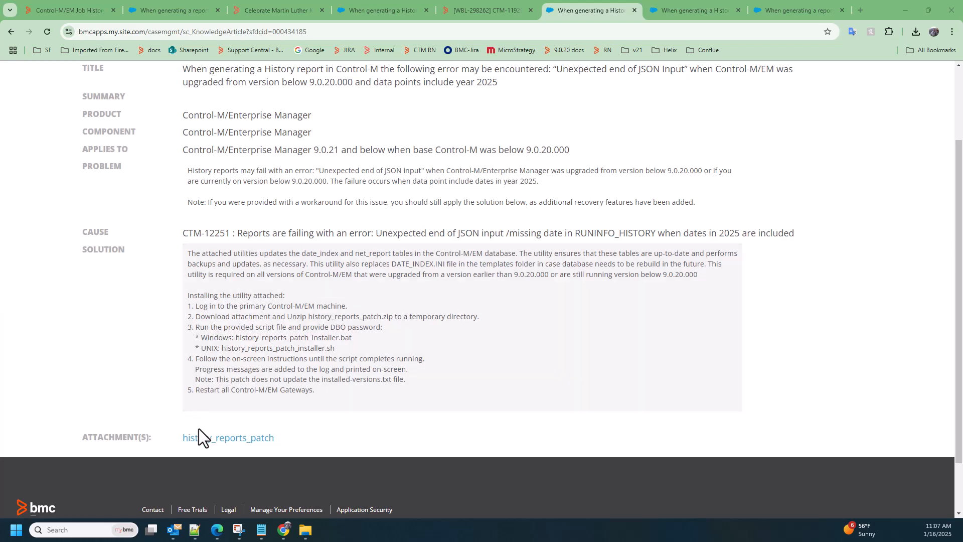
pyautogui.moveTo(243, 442)
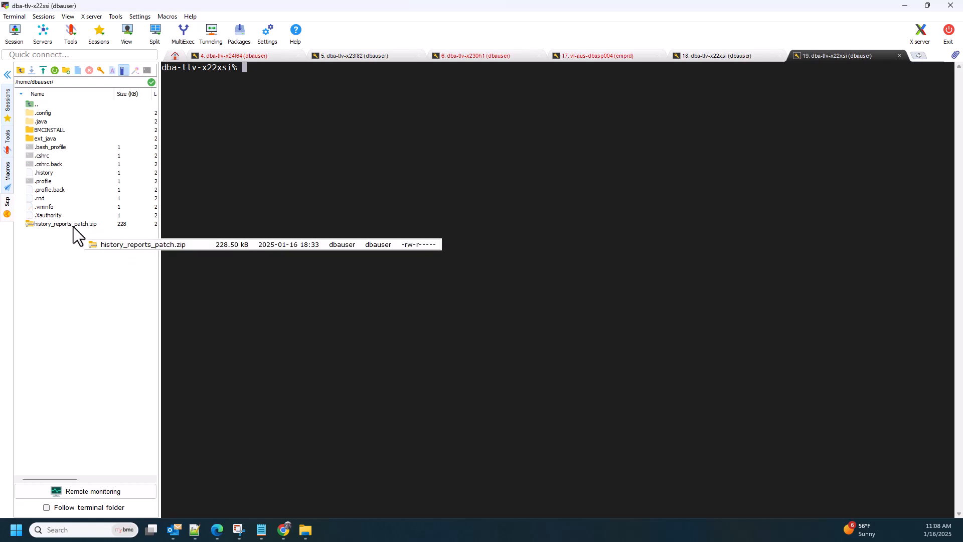
pyautogui.moveTo(249, 164)
pyautogui.write('pwd')
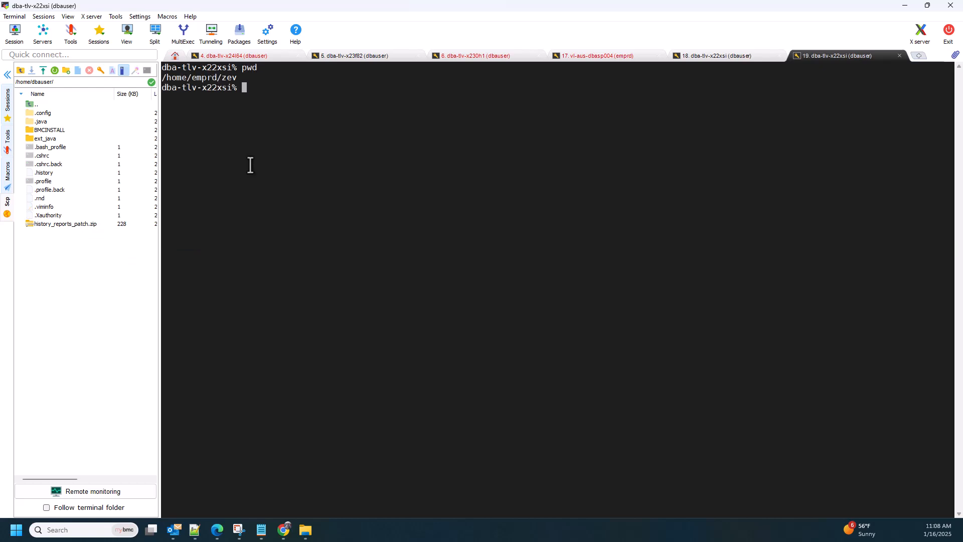
# Unzip /home/dbauser/history_reports_patch.zip, list the contents, and cd into history_reports_patch/
pyautogui.write('unzi[')
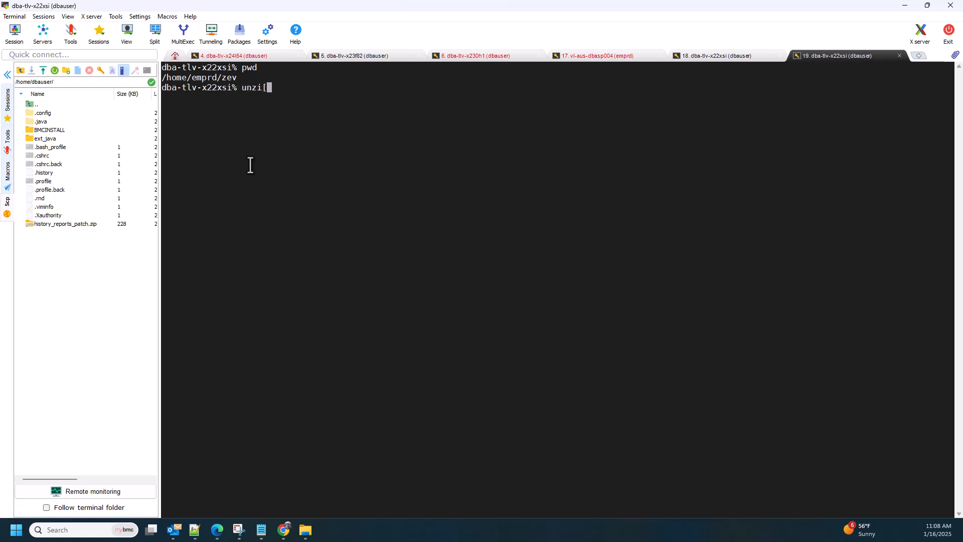
pyautogui.press('Backspace')
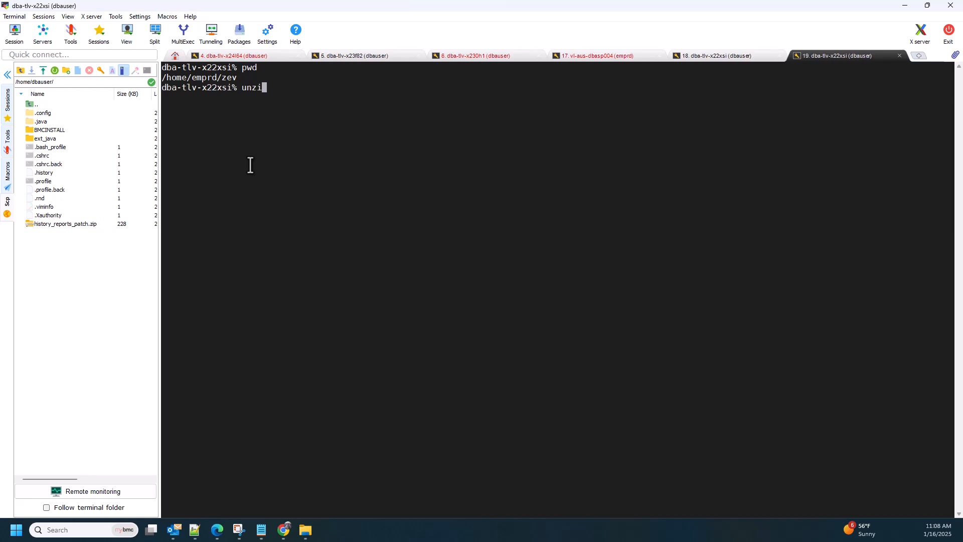
pyautogui.write('/home/dbauser/history_reports_patch.zip')
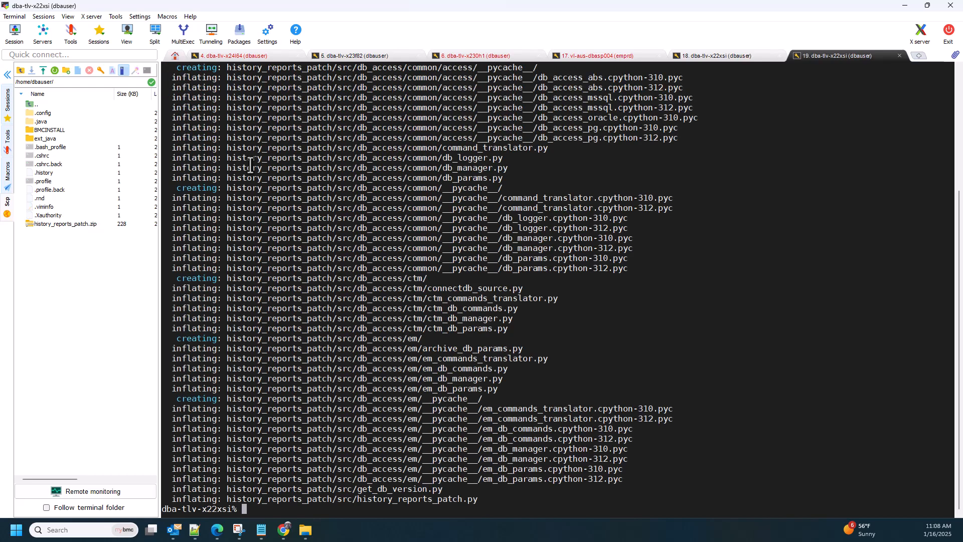
pyautogui.write('ls')
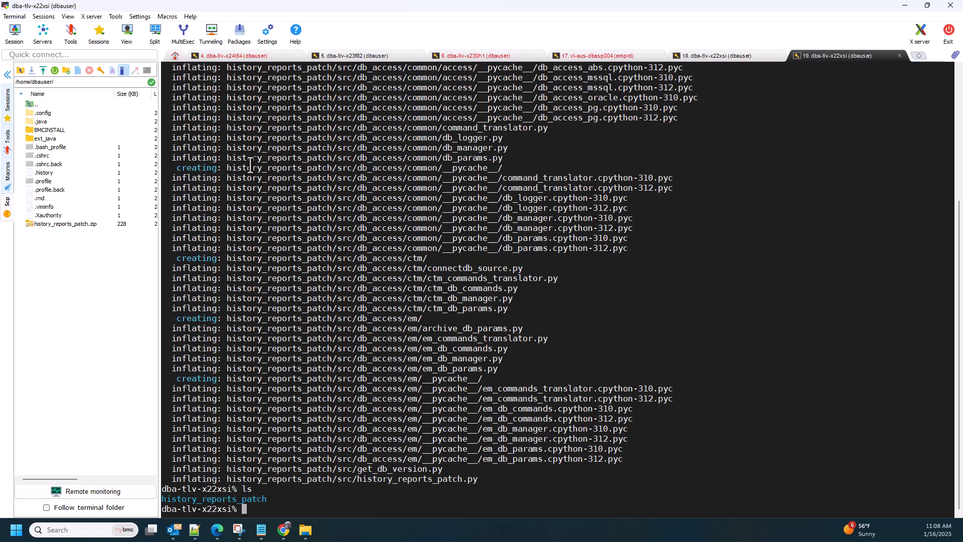
pyautogui.write('cd history_reports_patch/')
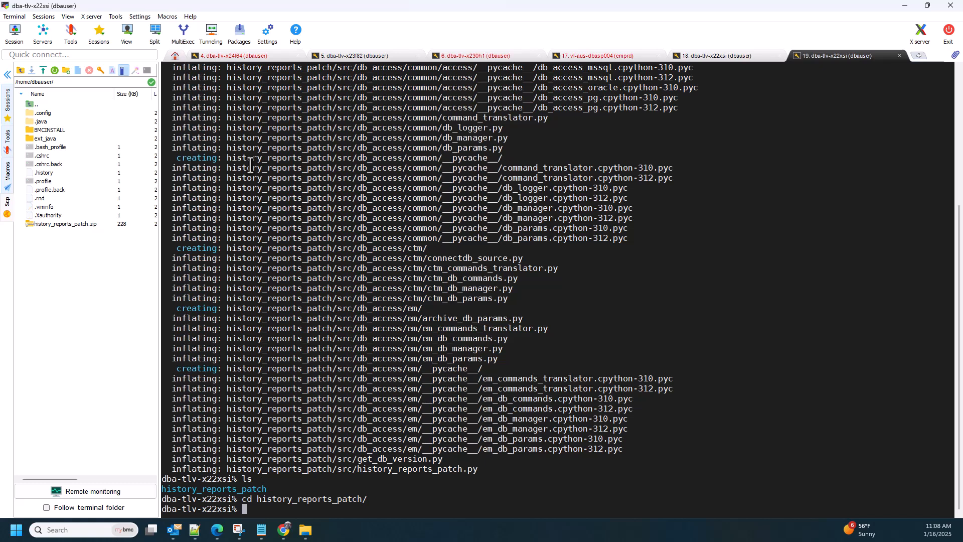
pyautogui.moveTo(418, 165)
pyautogui.write('./history_reports_patch_installer.')
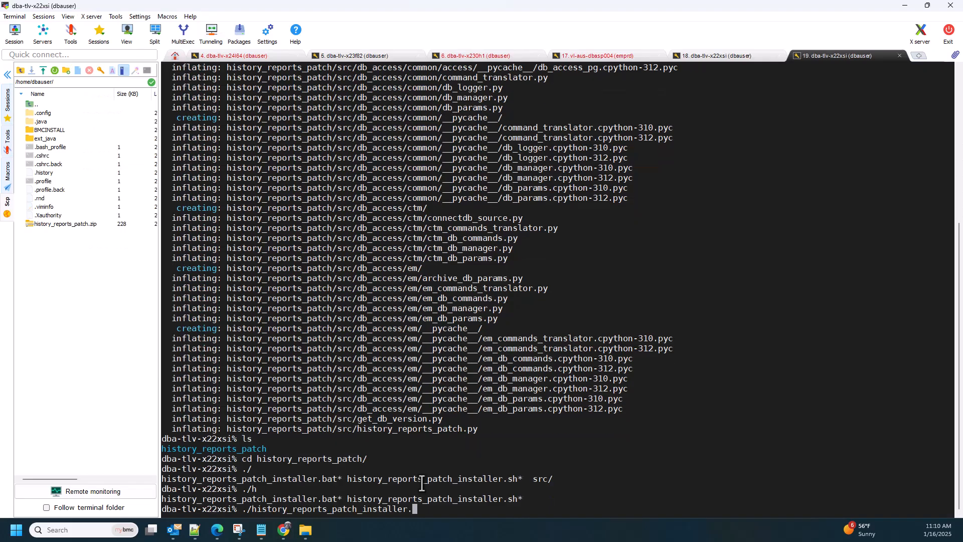
# Run history_reports_patch_installer.sh, confirm with y, then rerun it to verify the database is up-to-date
pyautogui.write('sh')
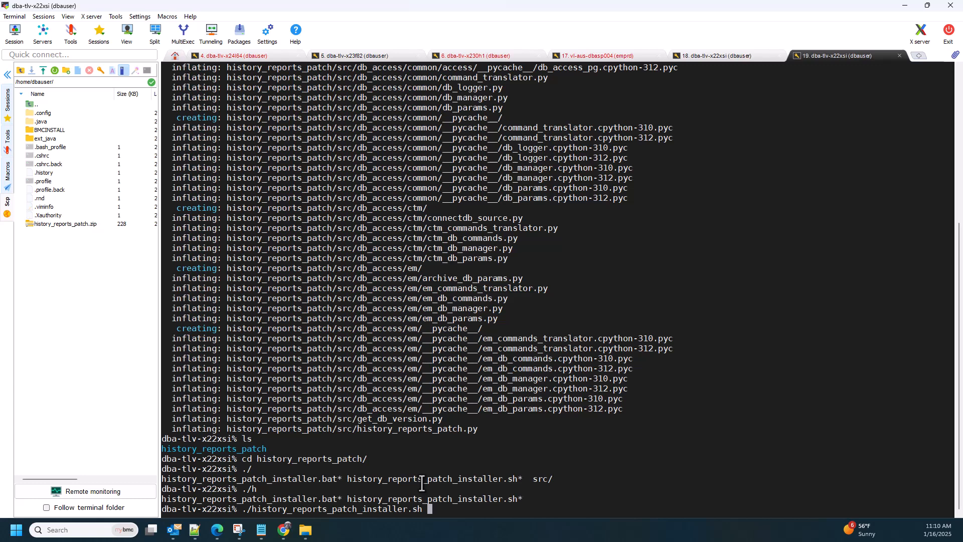
pyautogui.press('Return')
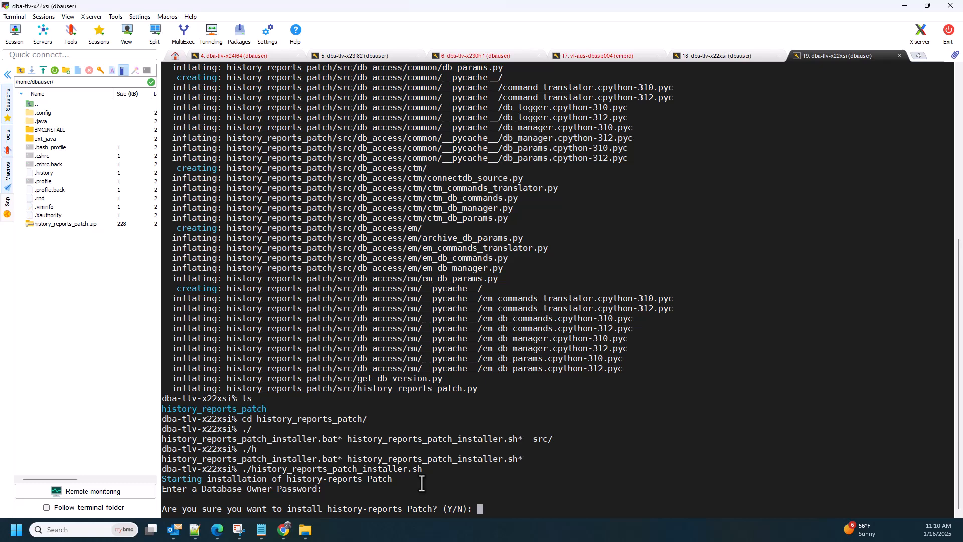
pyautogui.write('y')
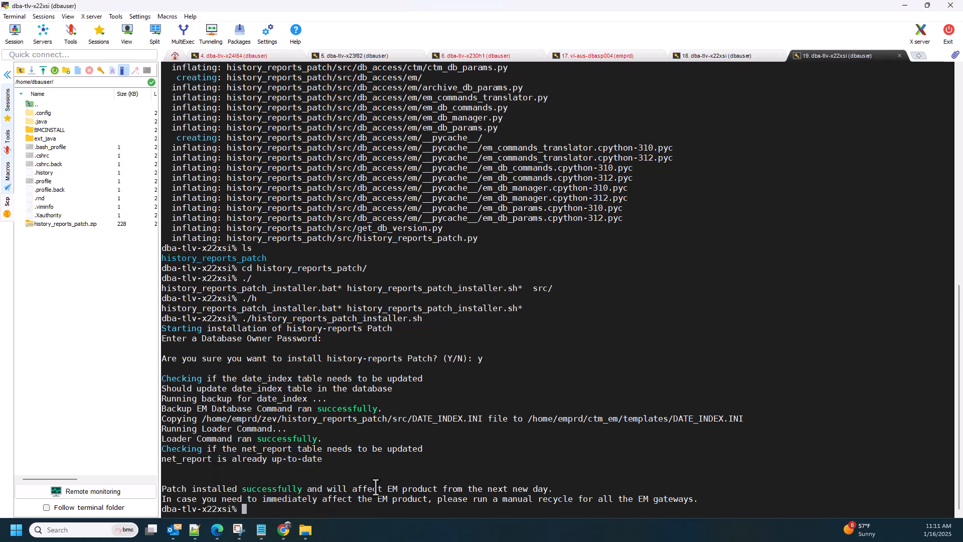
pyautogui.write('./history_reports_patch_installer.sh')
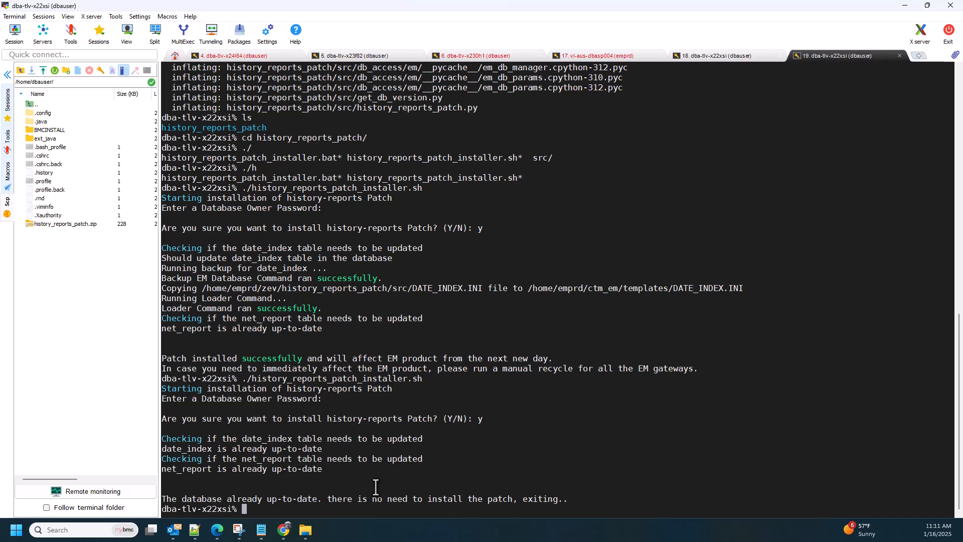
pyautogui.moveTo(293, 249)
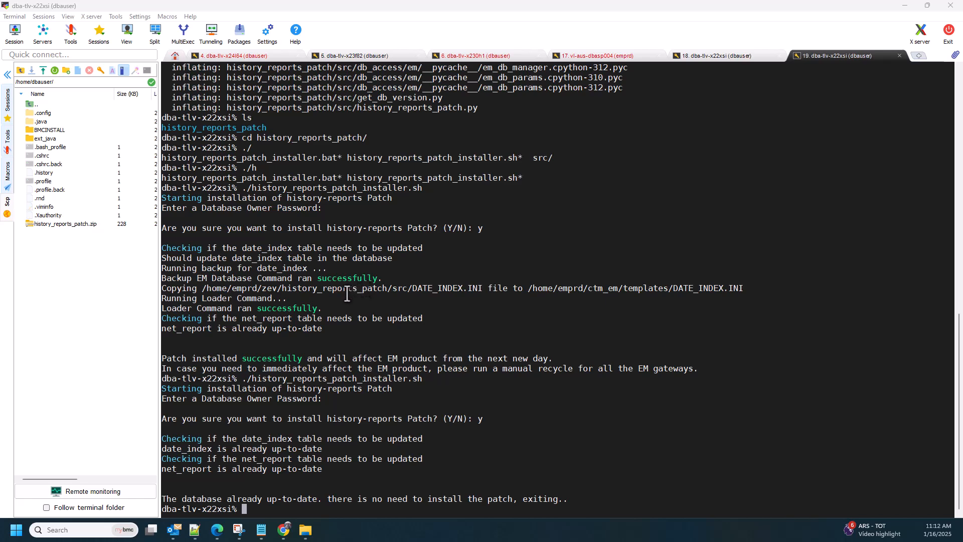
pyautogui.moveTo(561, 293)
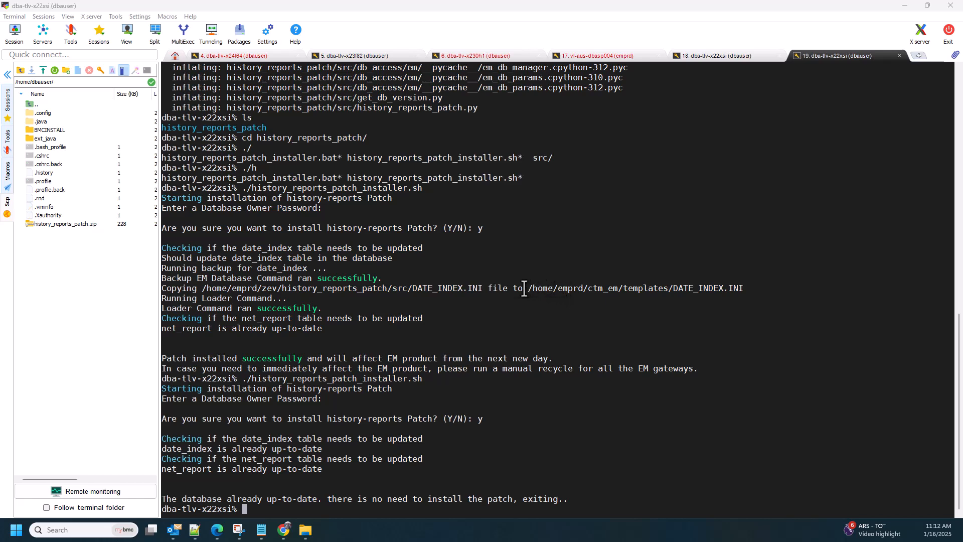
pyautogui.moveTo(405, 287)
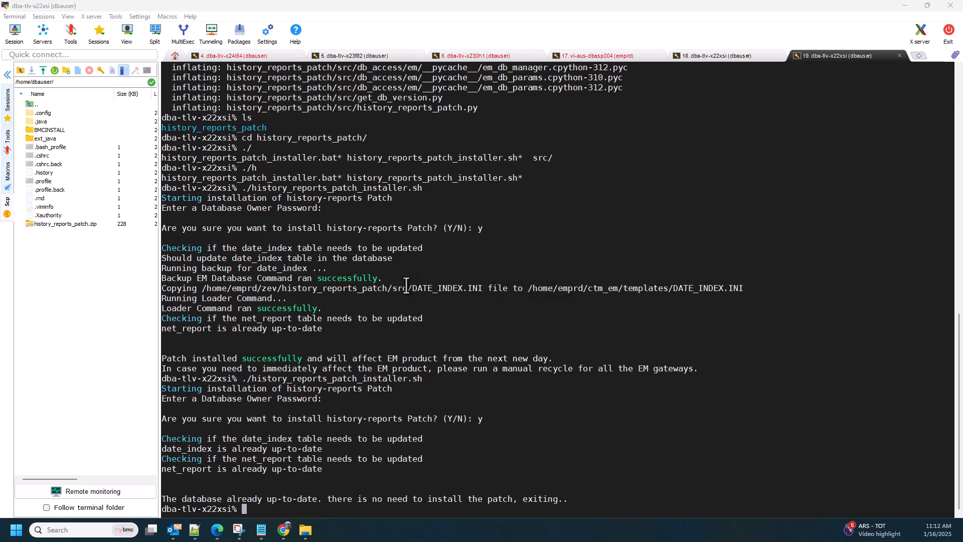
pyautogui.moveTo(321, 307)
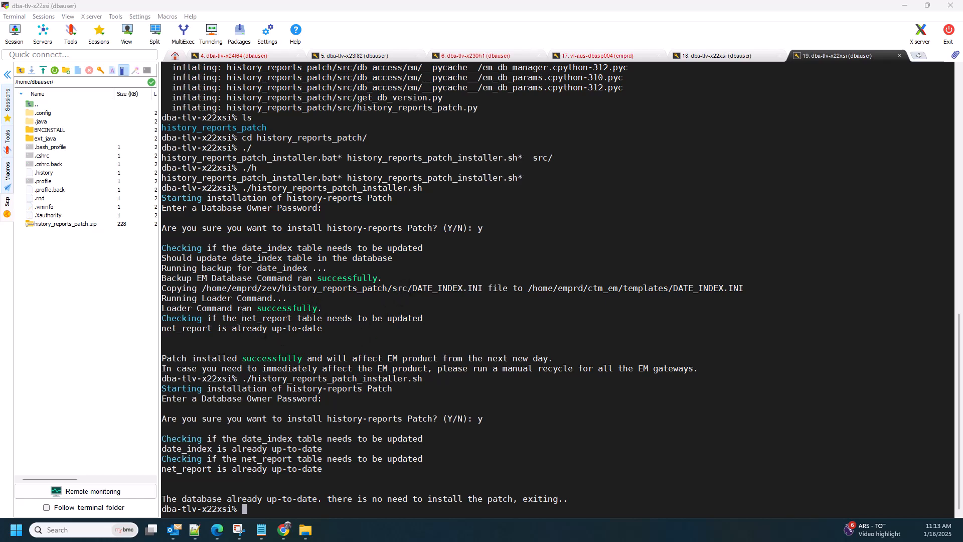
pyautogui.moveTo(303, 364)
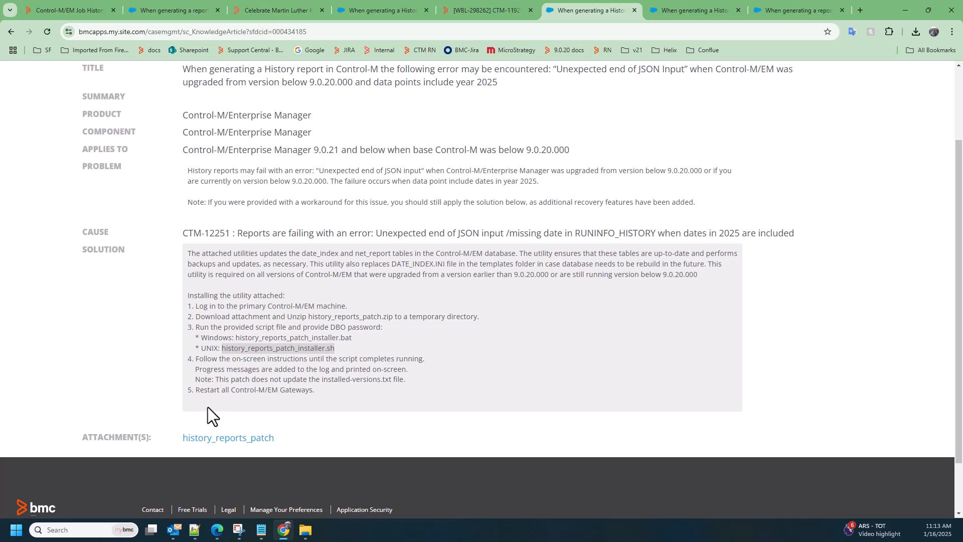
pyautogui.moveTo(196, 400)
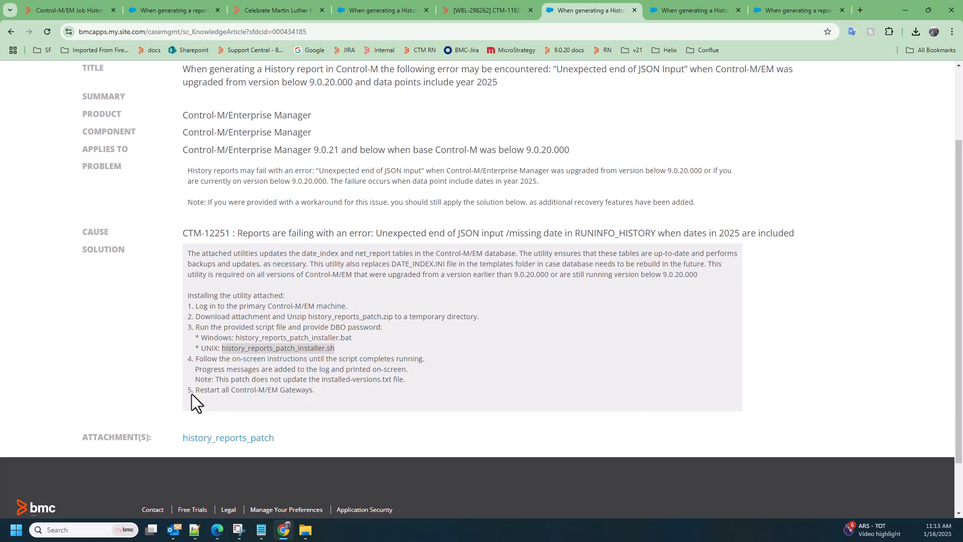